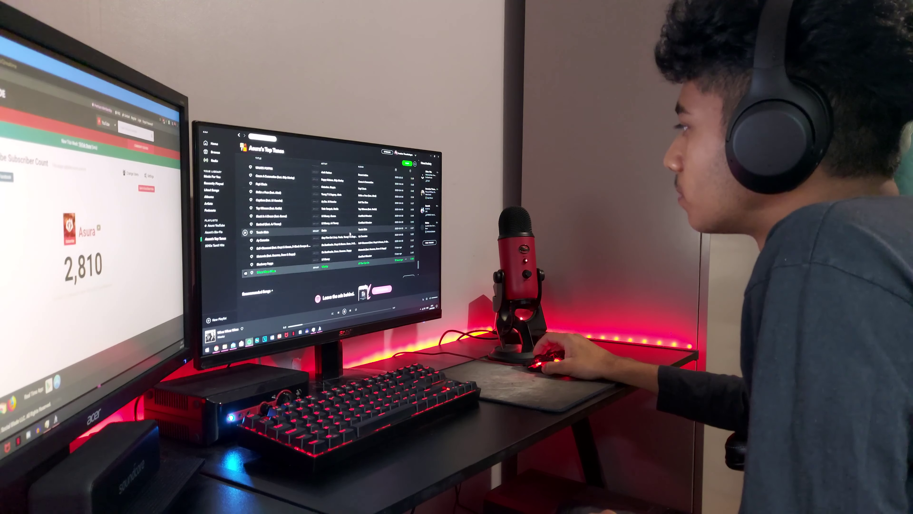
pyautogui.scroll(3)
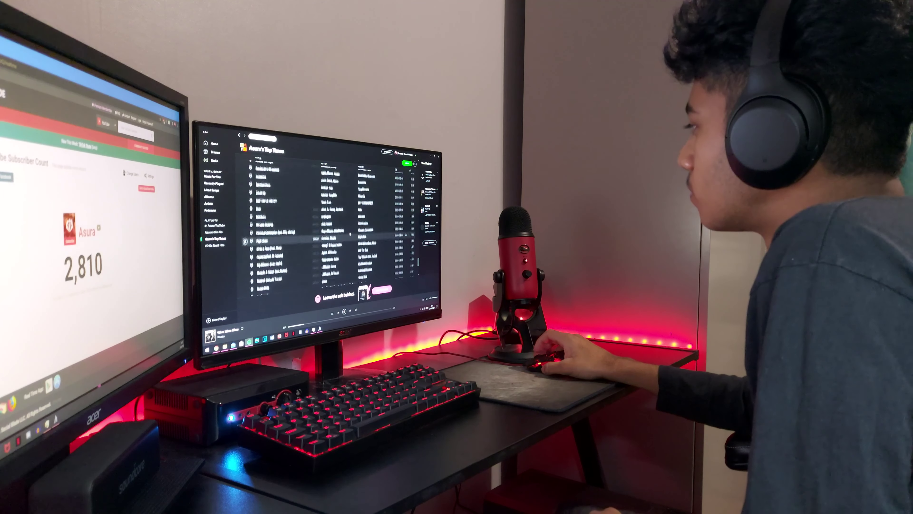